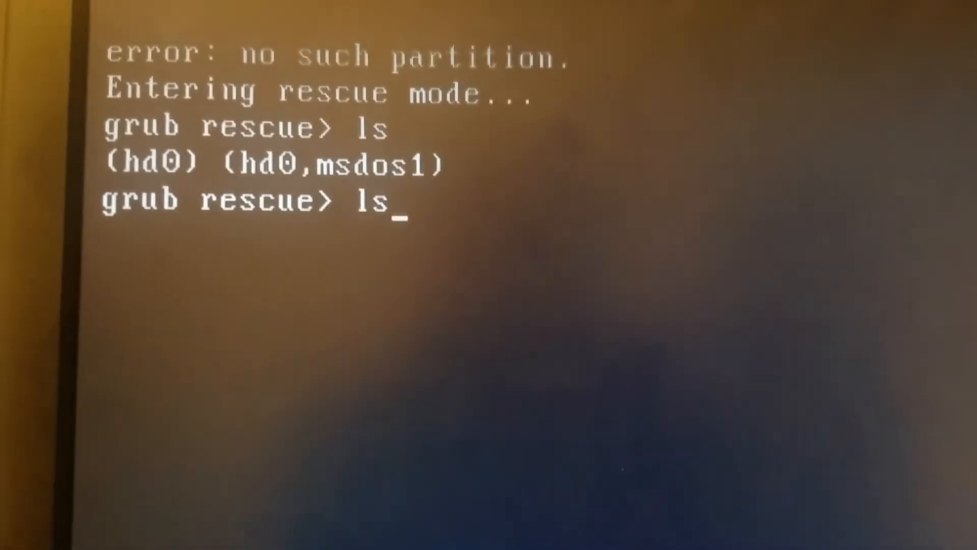
Run ls (hd0) at the grub rescue prompt; it reports an unknown filesystem
text(()
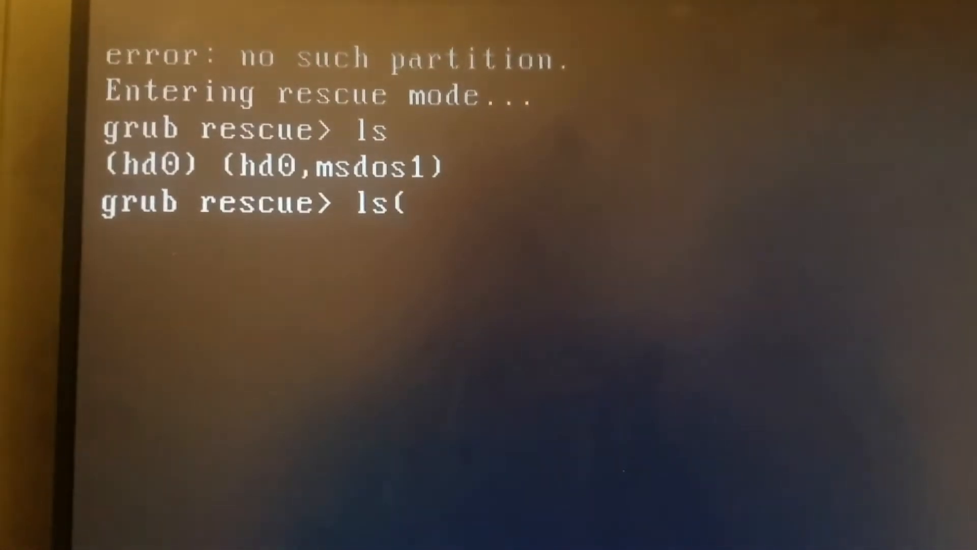
text(hd0)
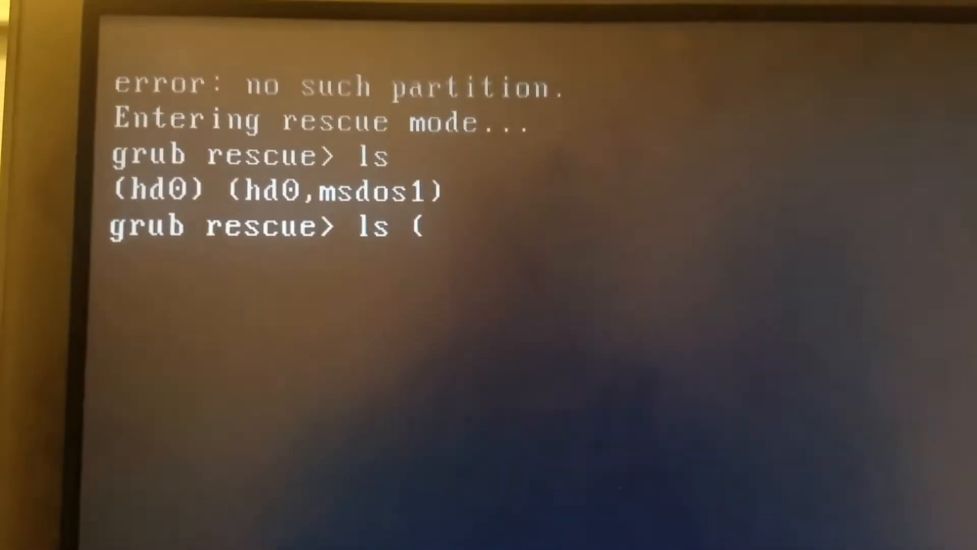
text(hd0)
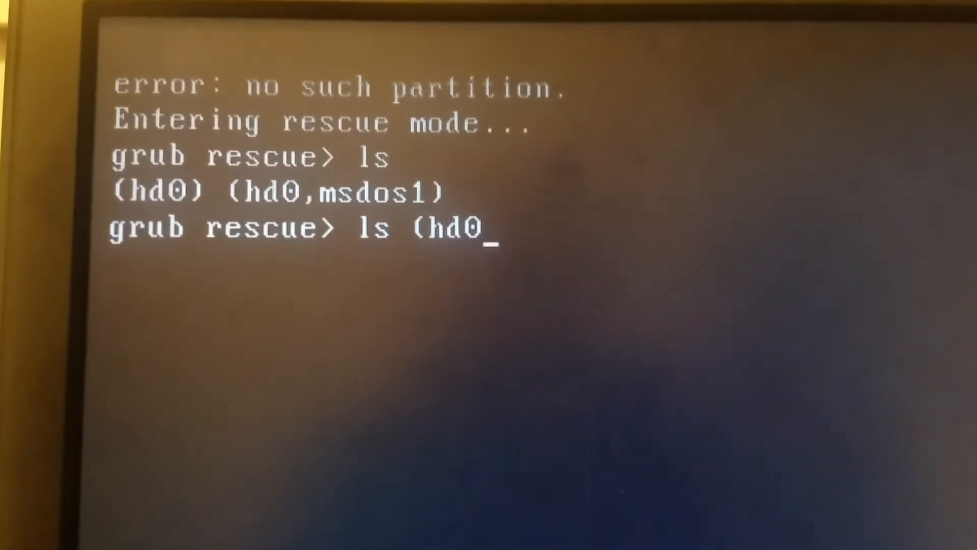
text())
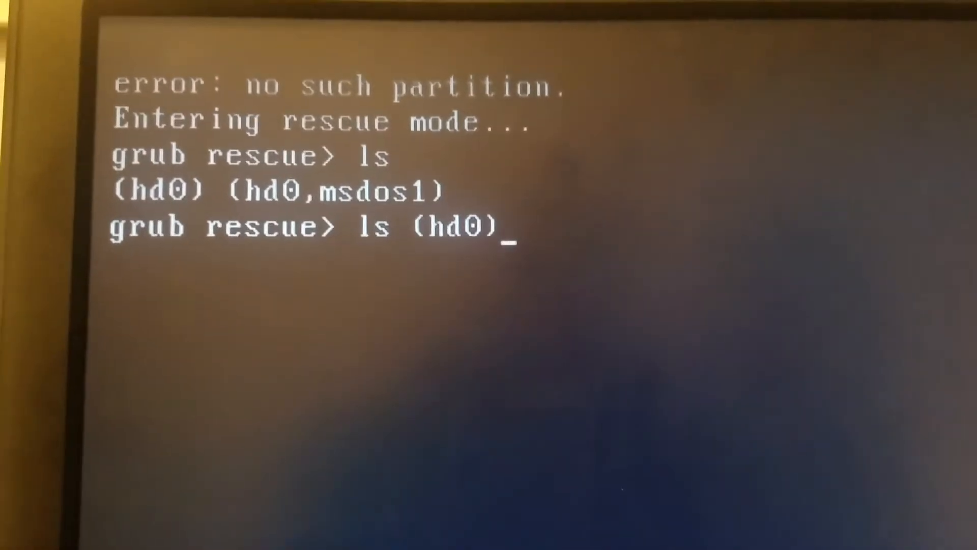
key(Return)
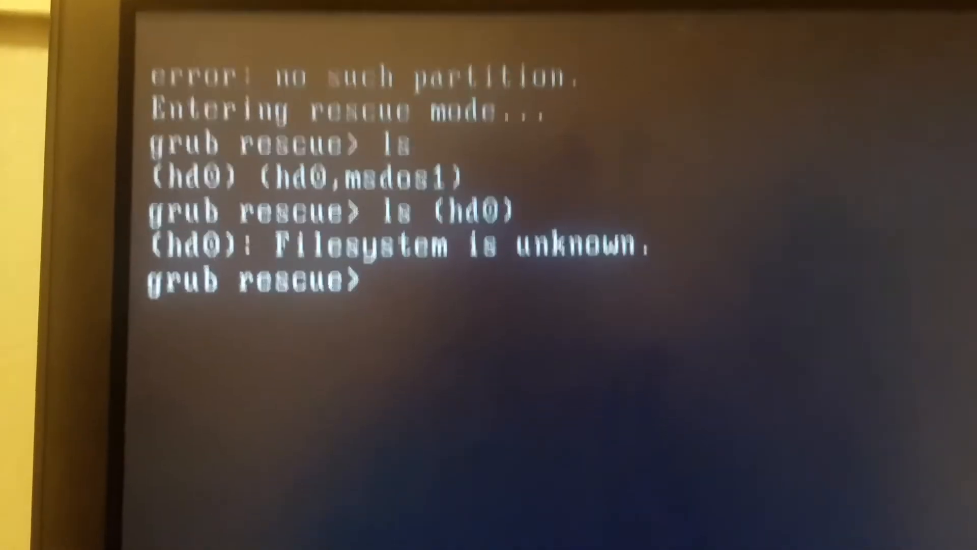
Run ls (hd0,msdos1); the partition also reports an unknown filesystem
text(l)
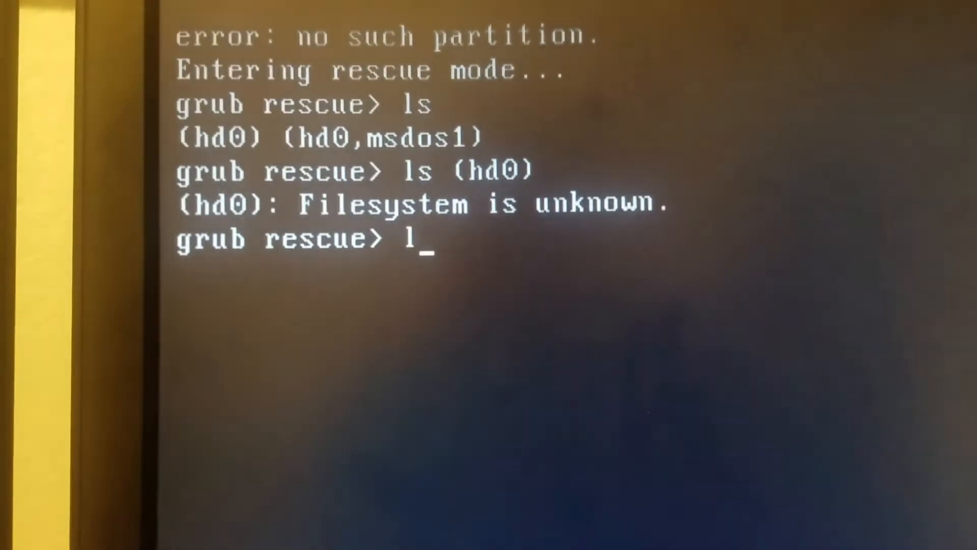
text(s (hd)
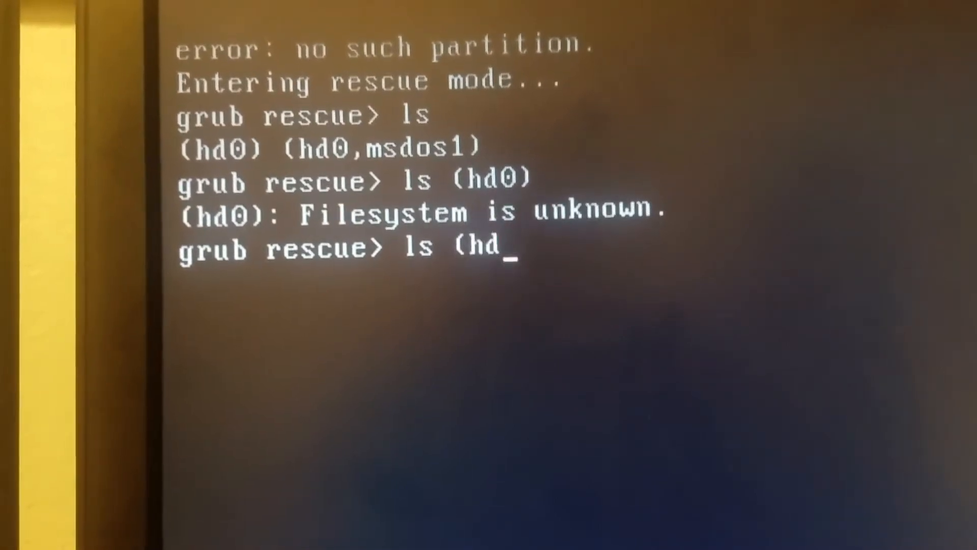
text(0)
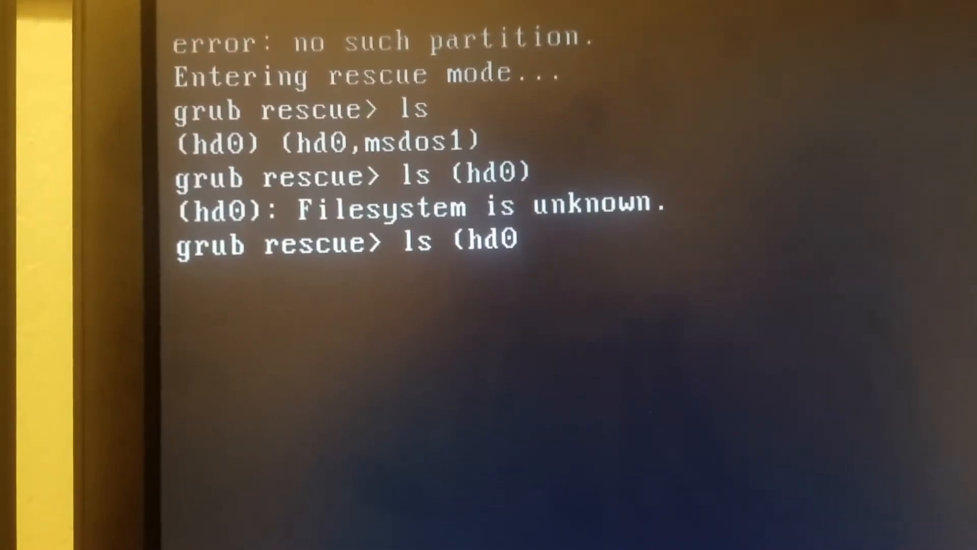
text(,msdos)
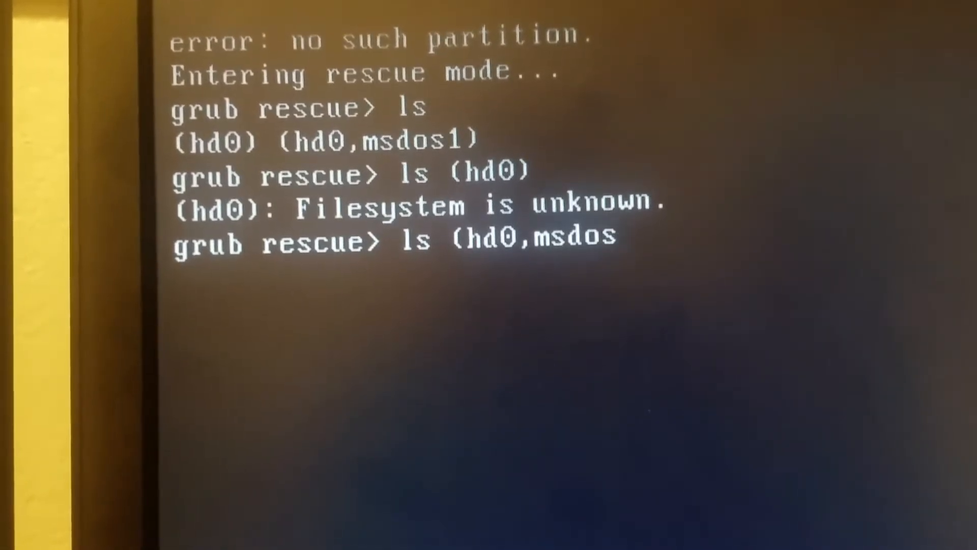
text(1)
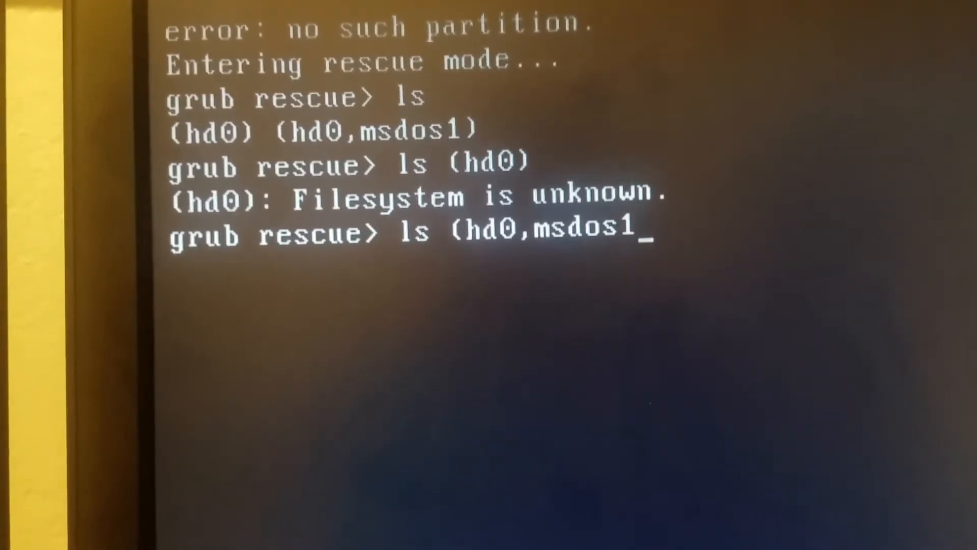
key(Return)
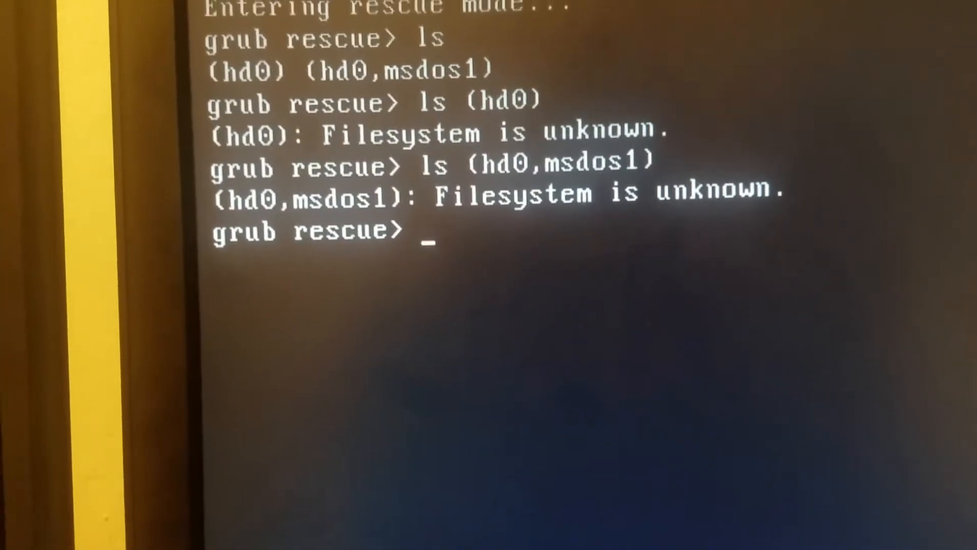
Enter set root=(hd0,msdos1) to make that partition the root device
text(ser)
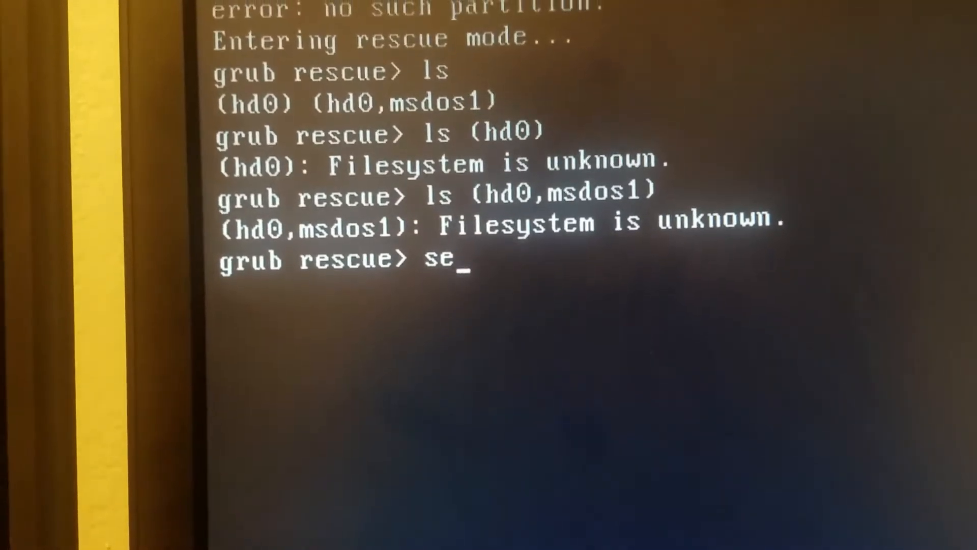
text(t)
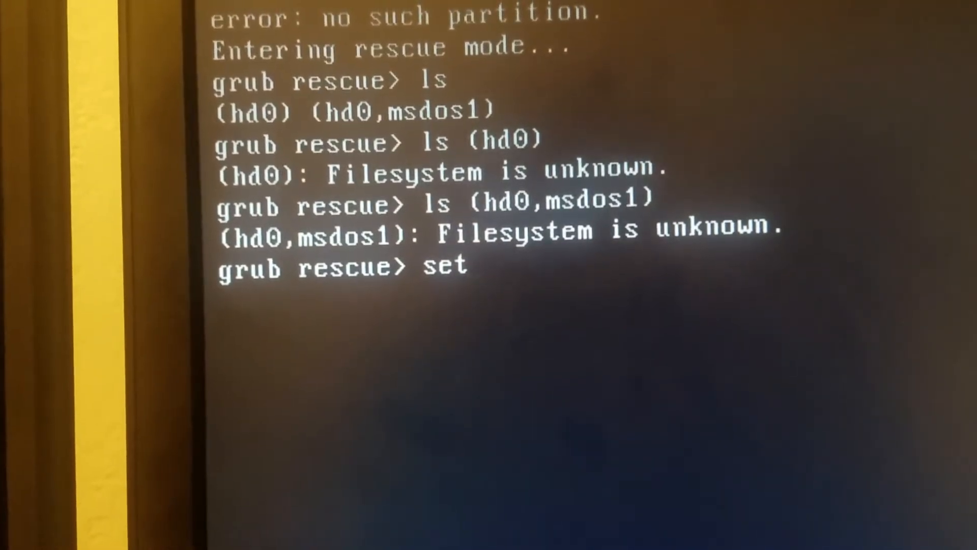
text(root)
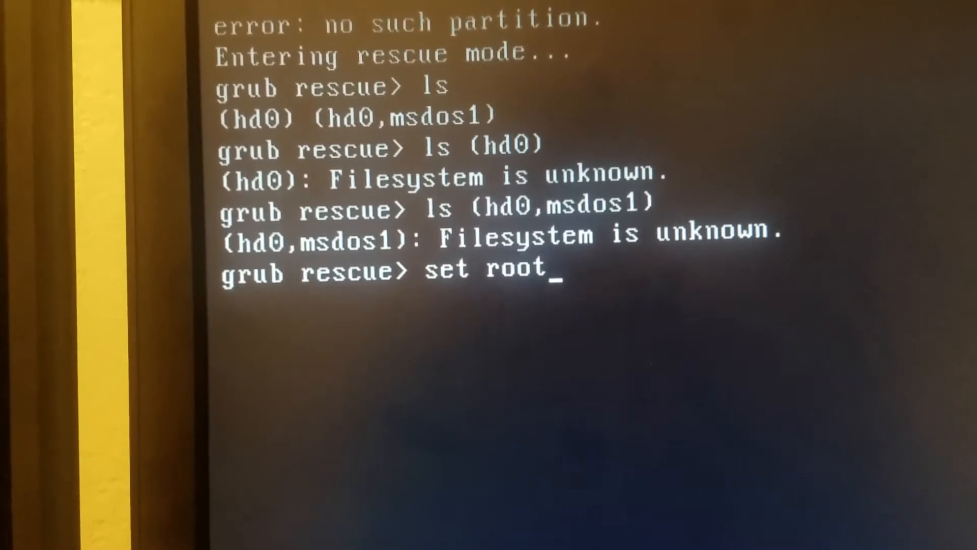
text(=()
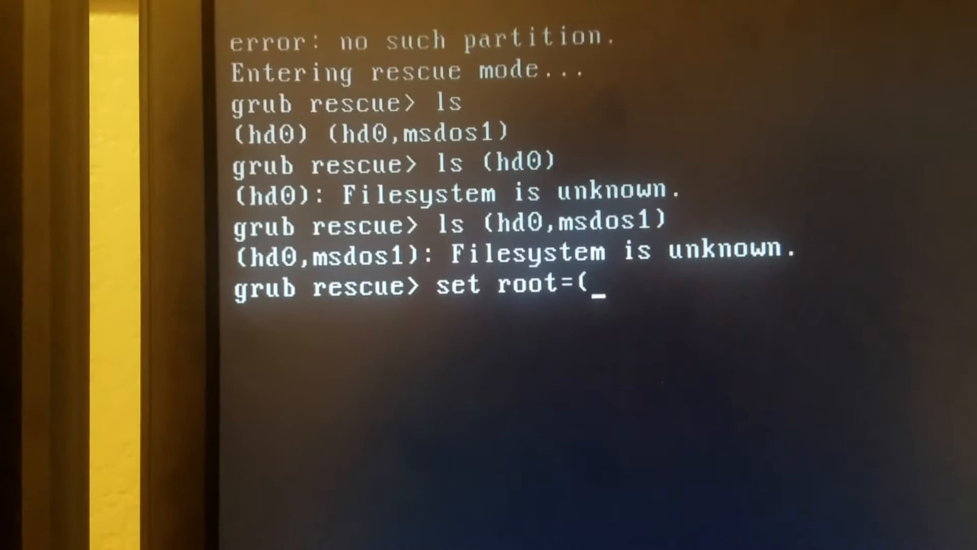
text(hd0,)
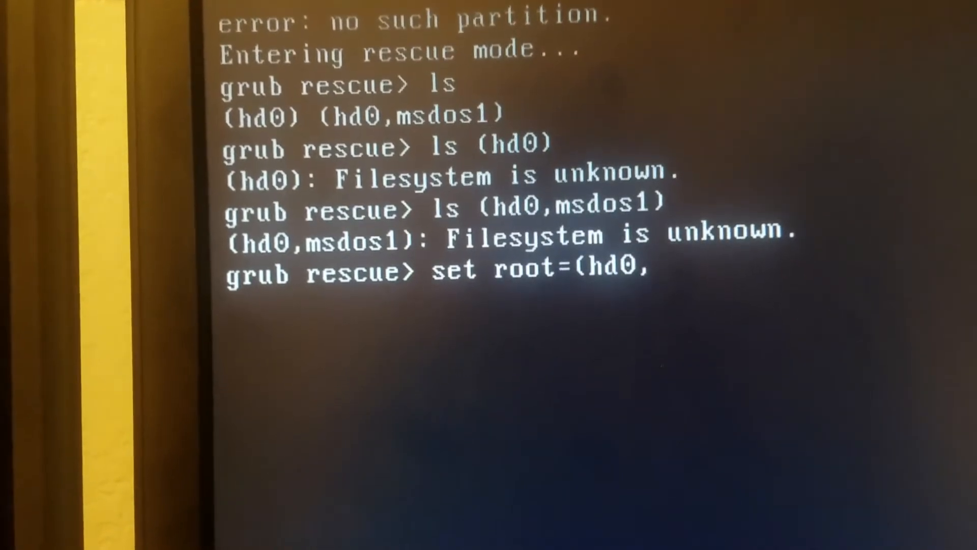
text(ms)
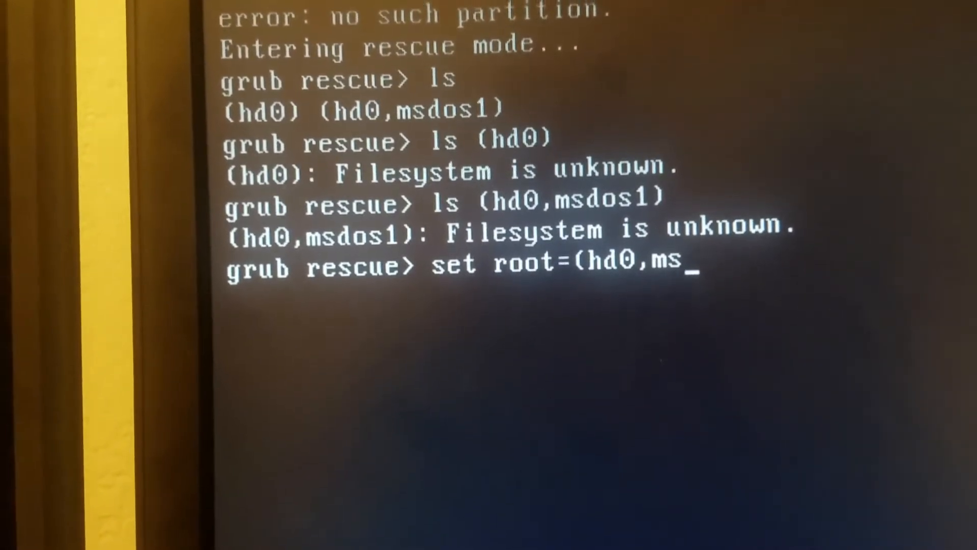
text(dos)
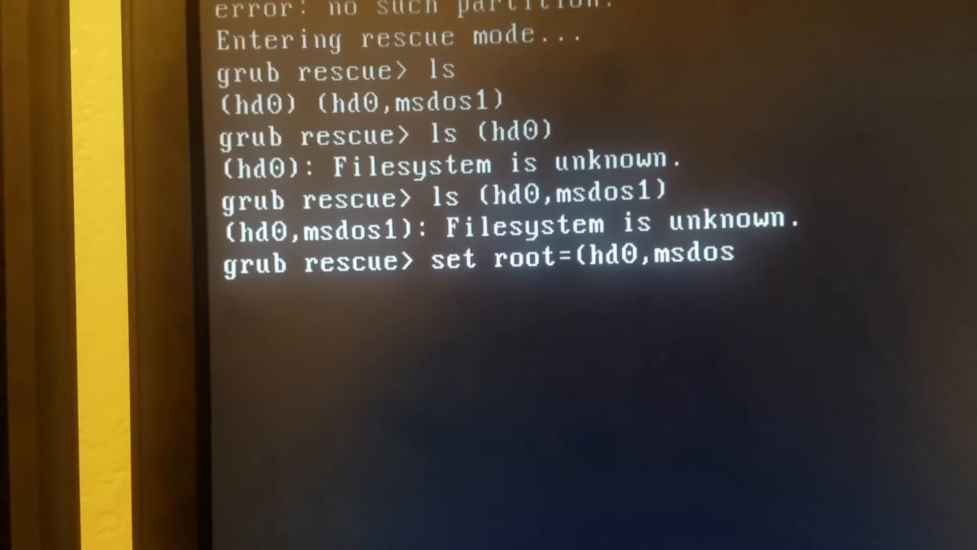
text(1))
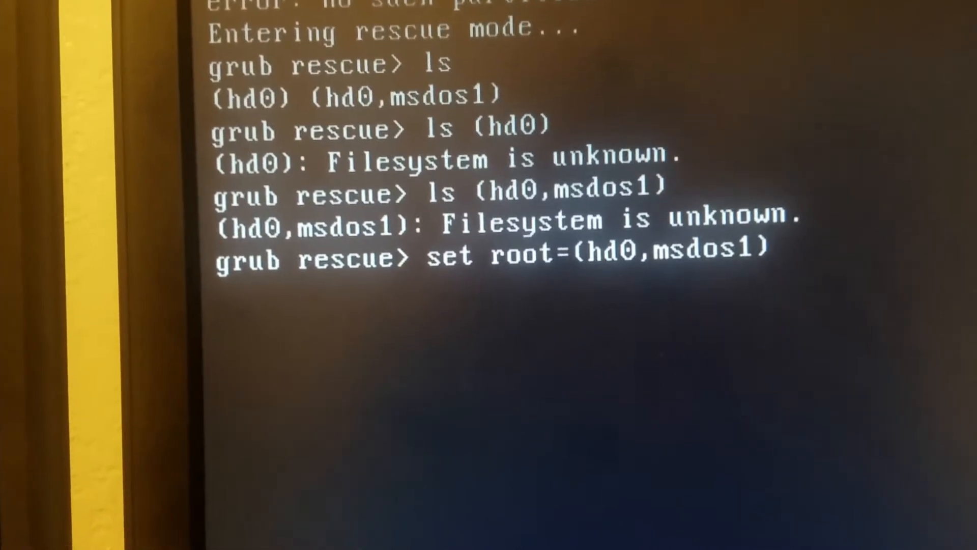
key(Return)
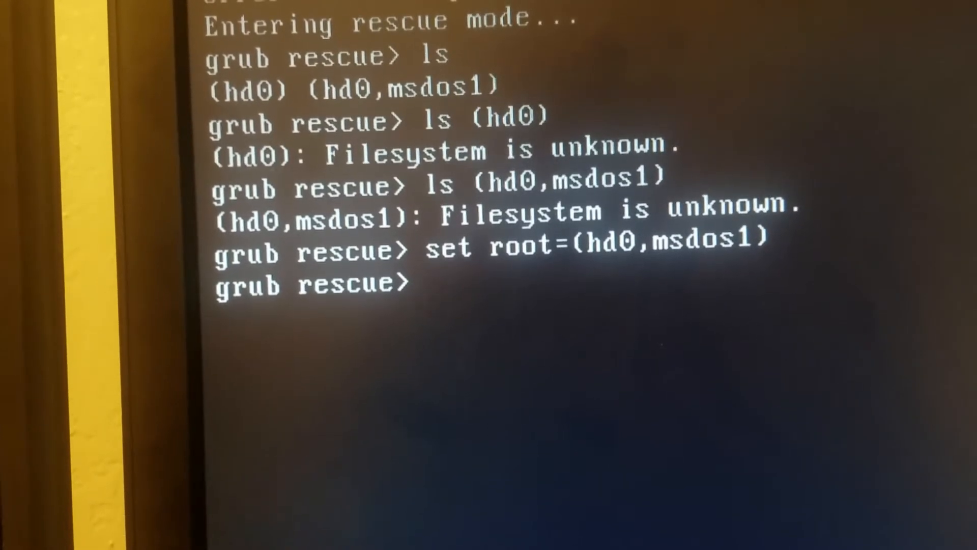
Enter set prefix=(hd0,msdos1)/boot/grub as the GRUB prefix
text(set pre)
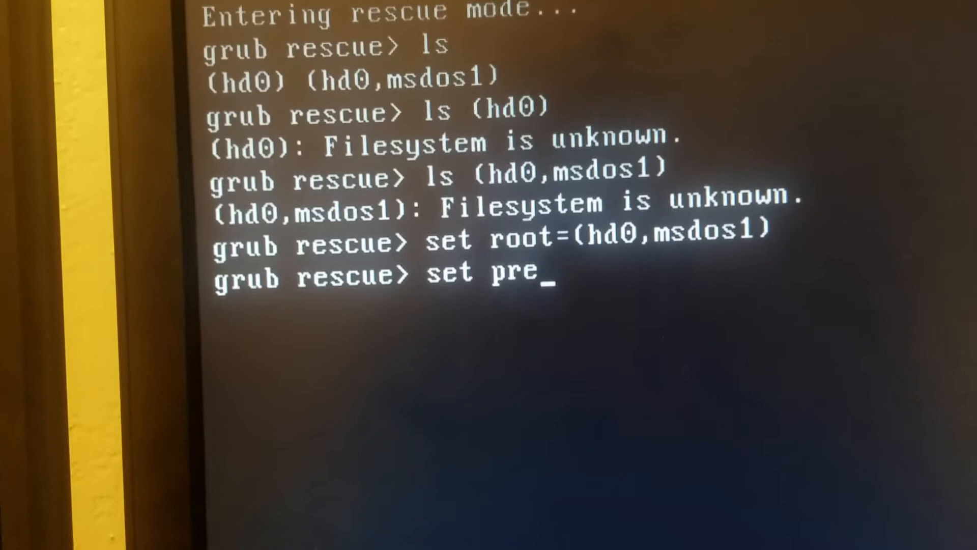
text(f)
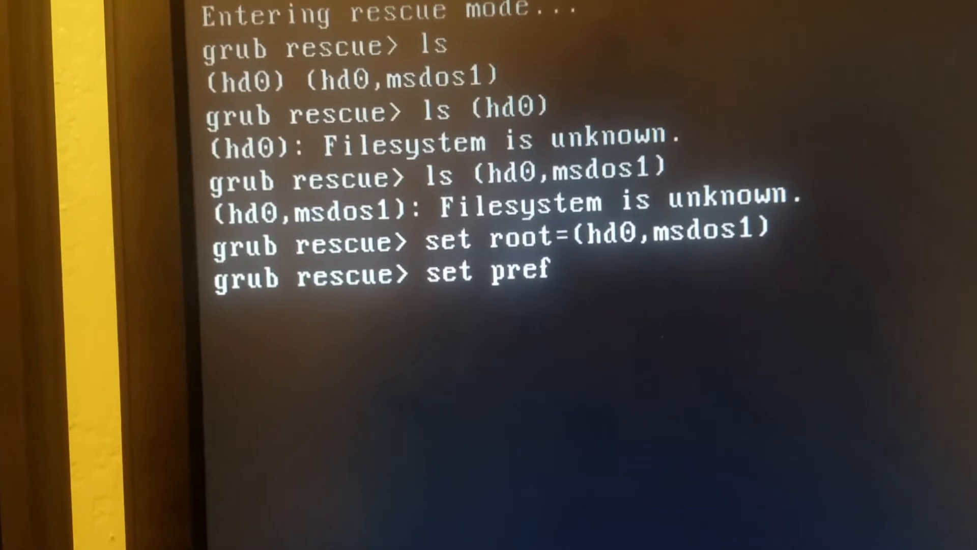
text(ix)
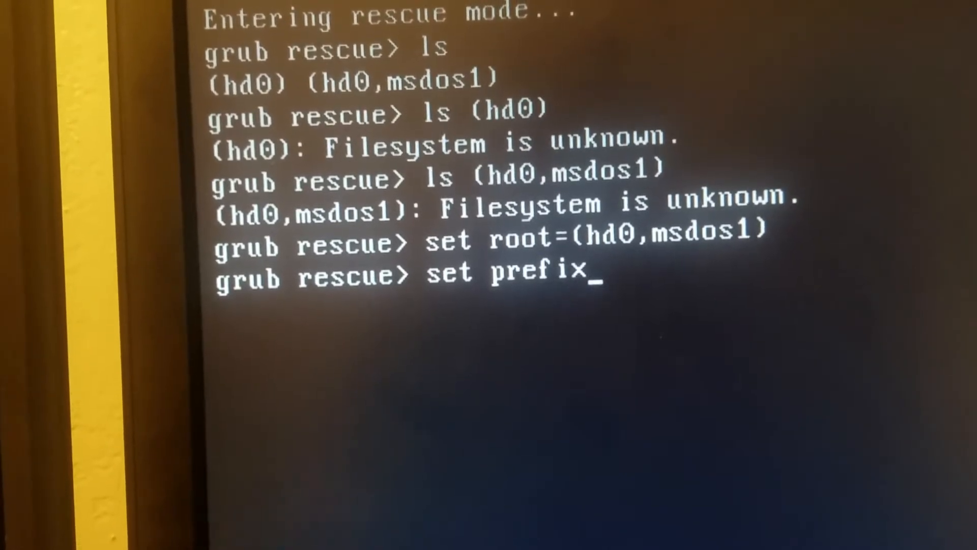
text(=)
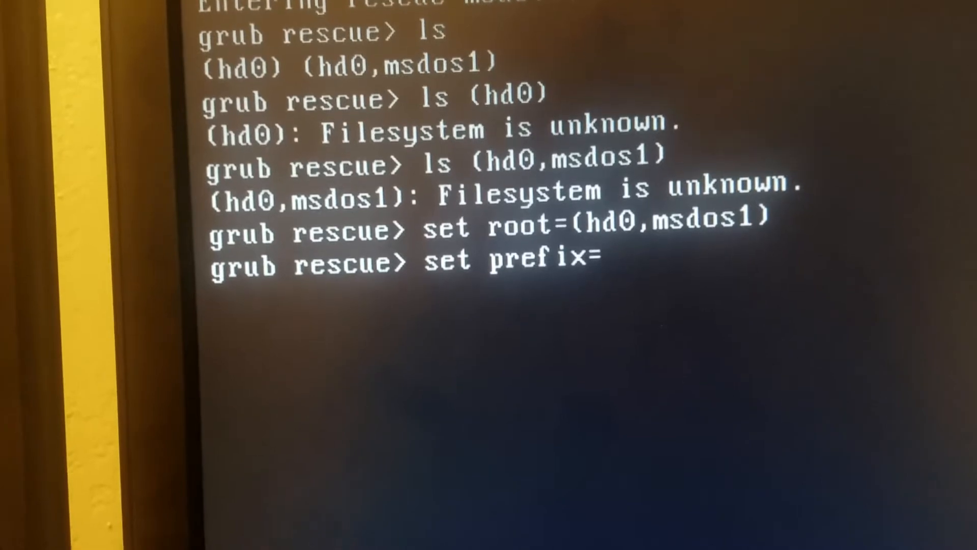
text((hd)
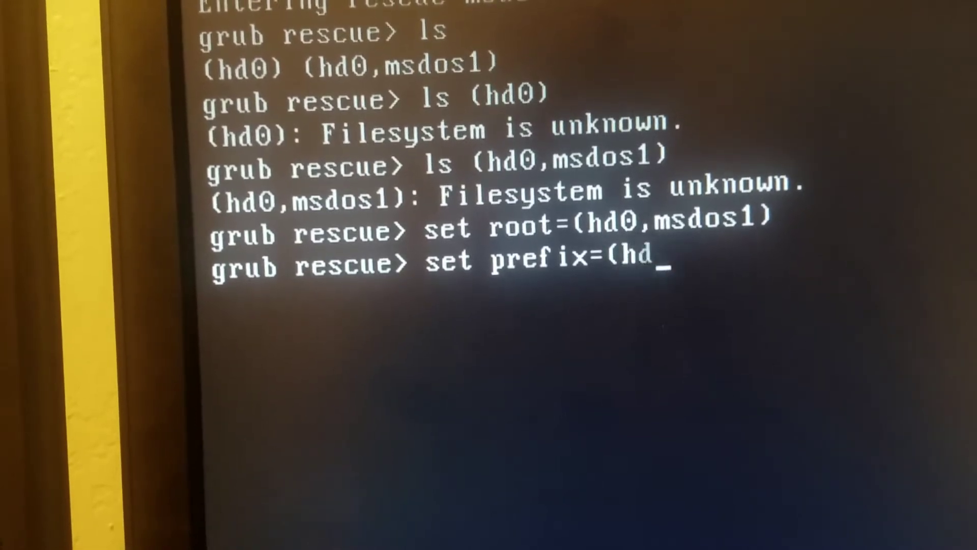
text(0)
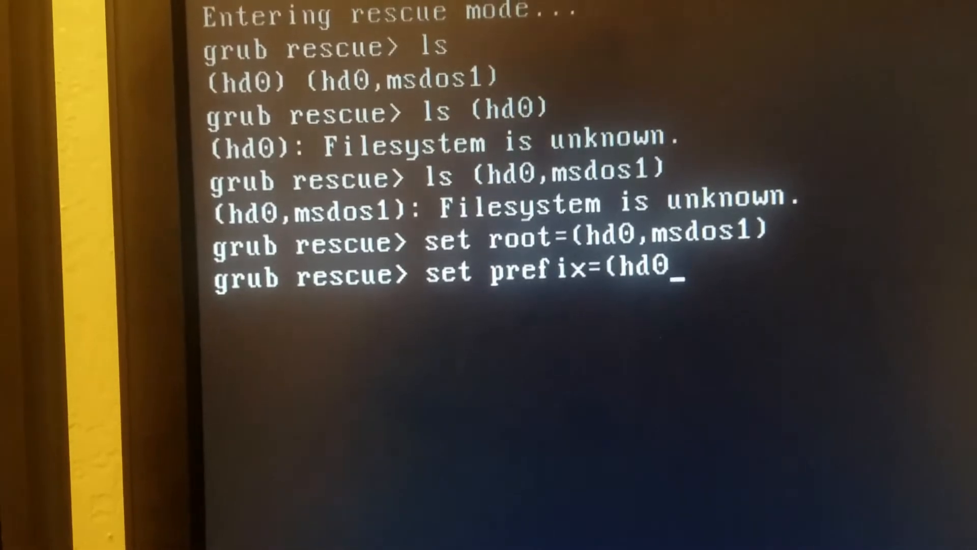
text(msdos1)
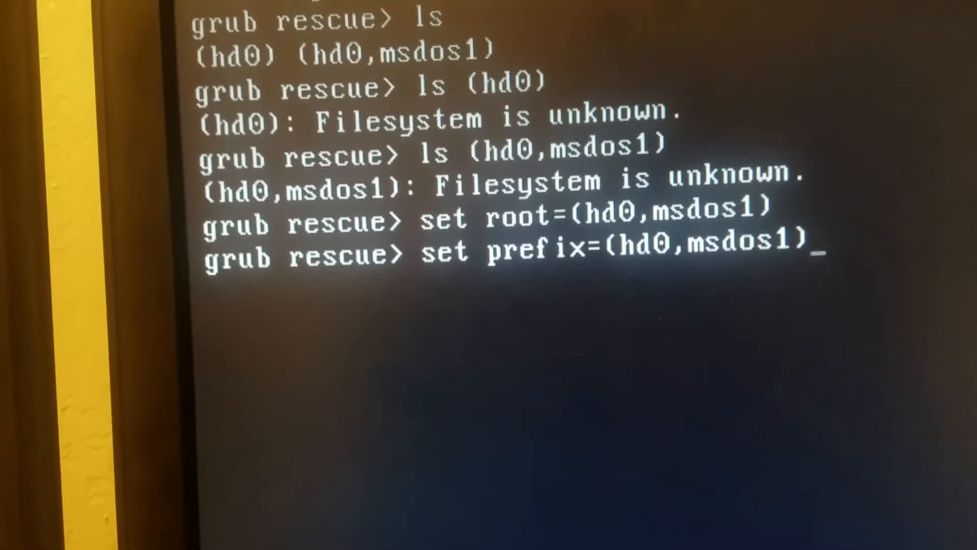
text(/)
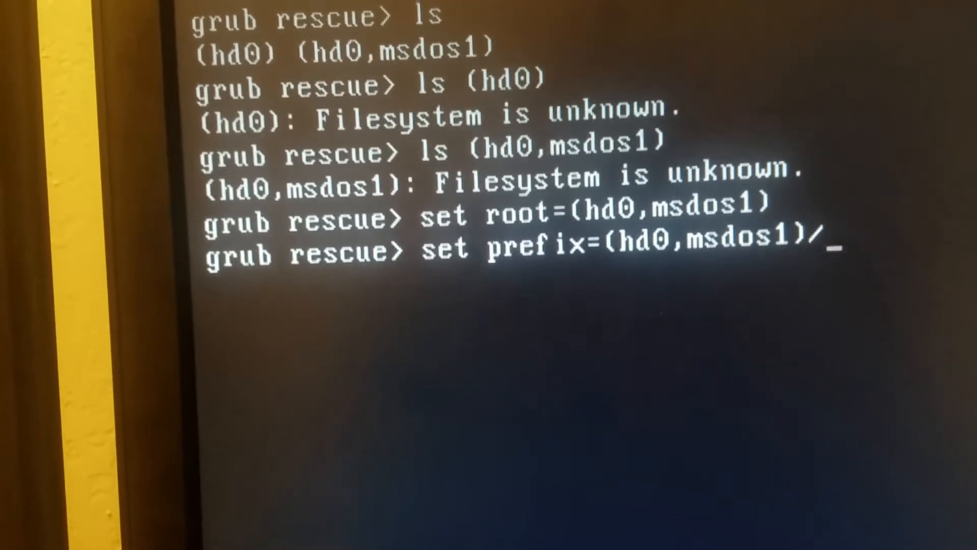
text(boot)
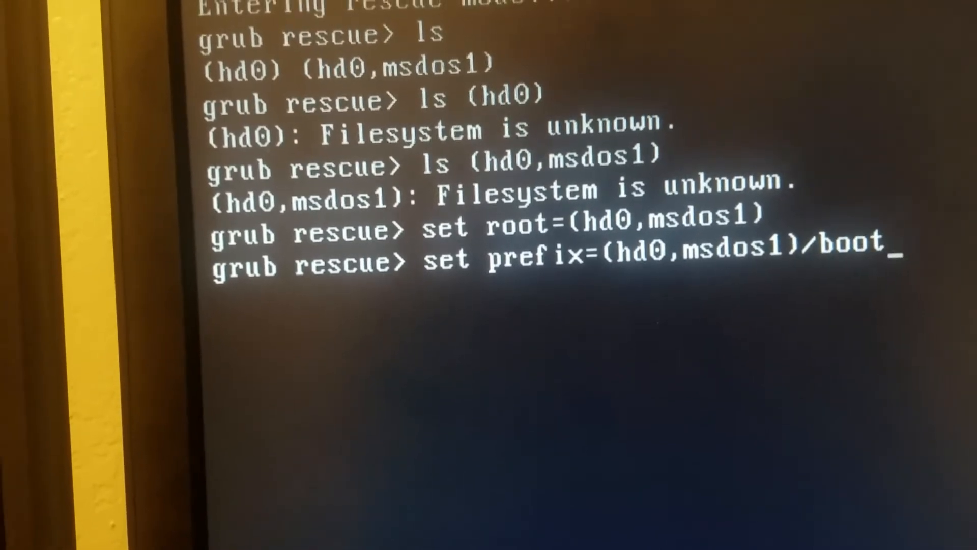
text(/g)
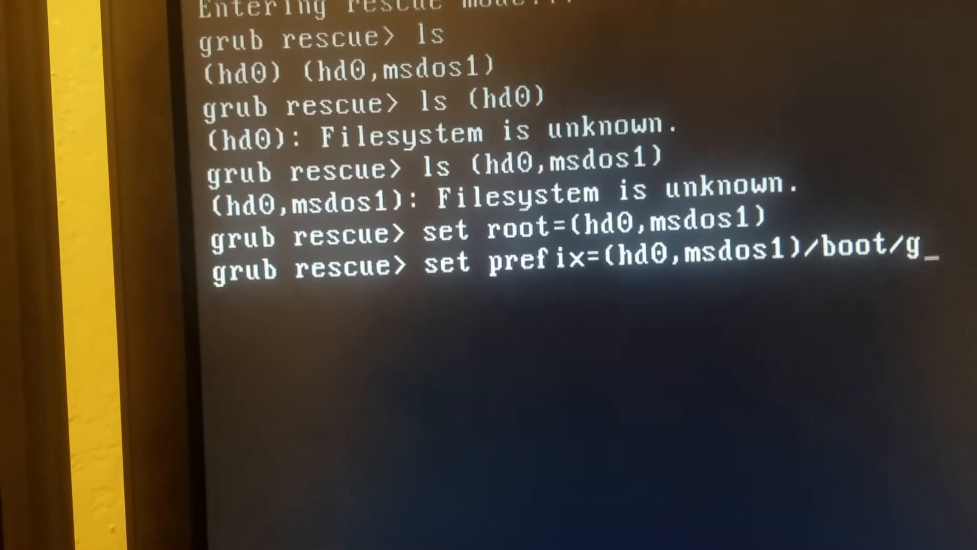
text(rub)
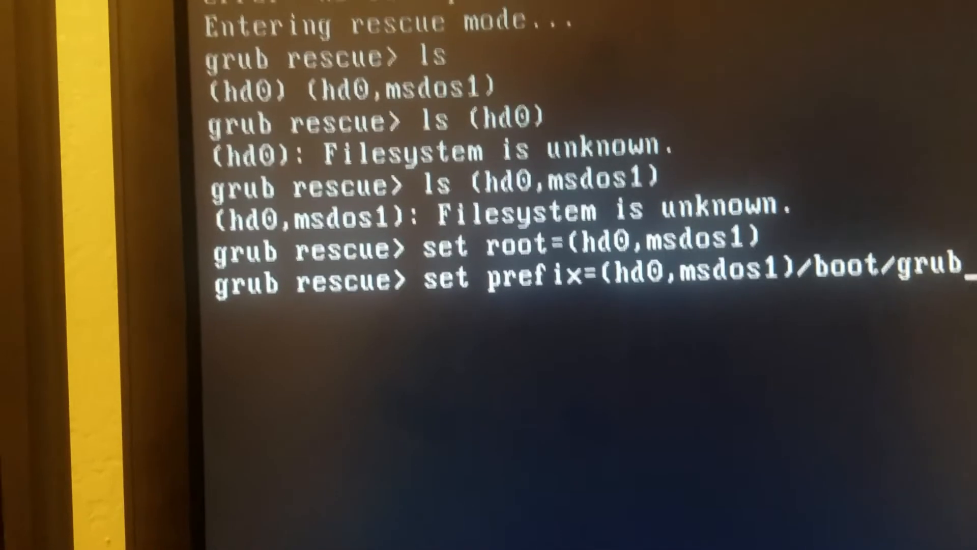
key(Return)
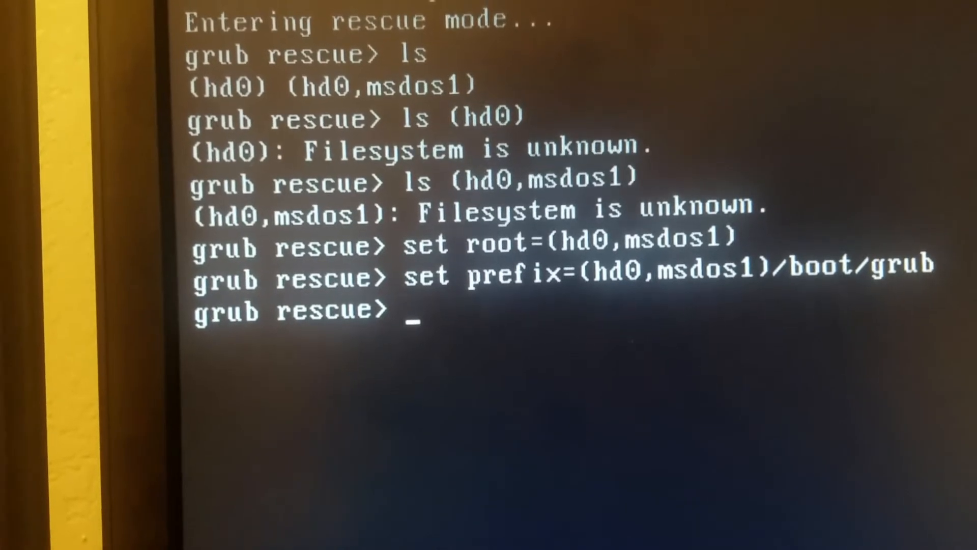
Run insmod normal, which fails with unknown filesystem, then run normal
text(ins)
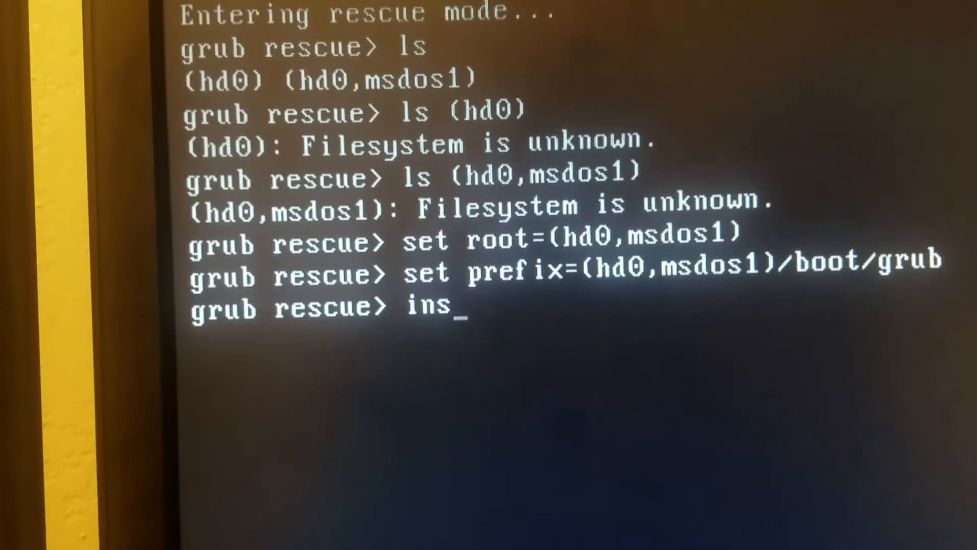
text(mod)
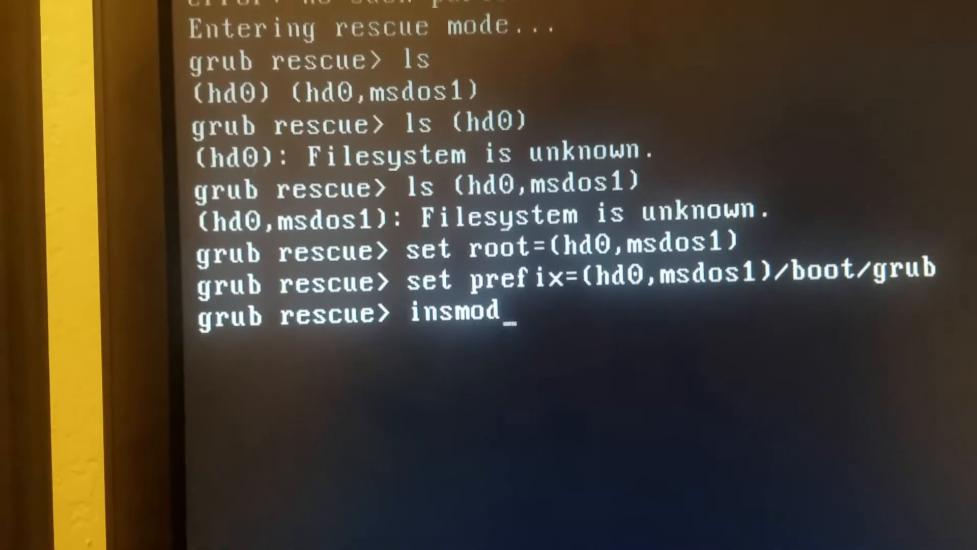
text(no)
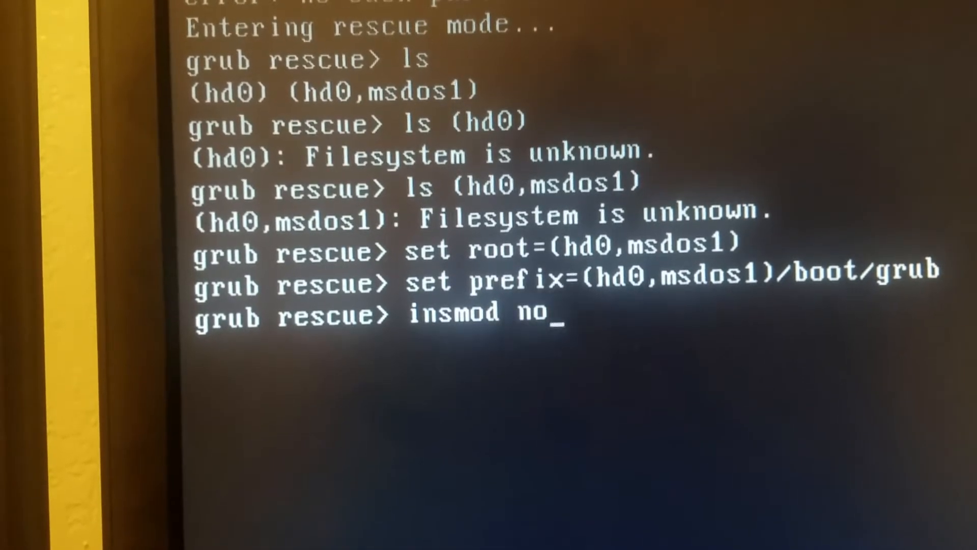
text(rmal)
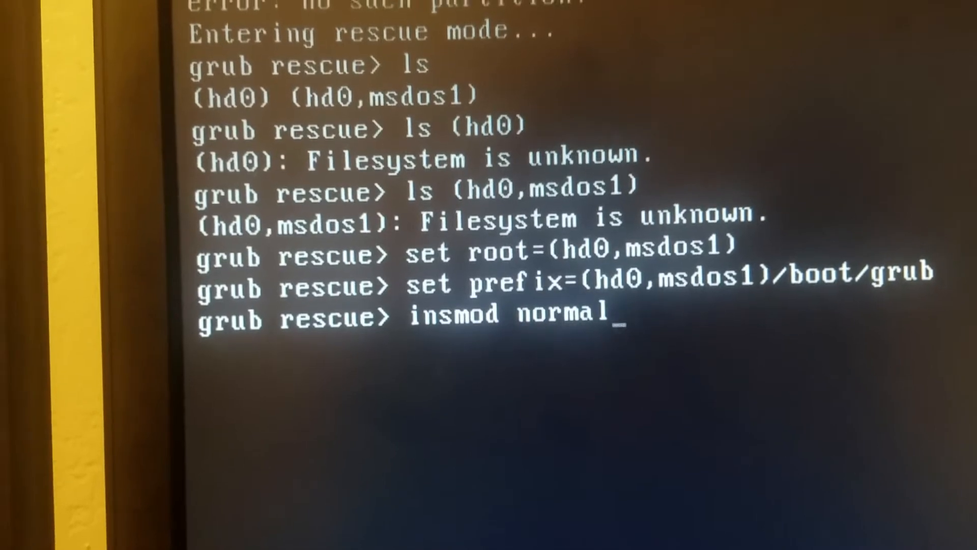
key(Return)
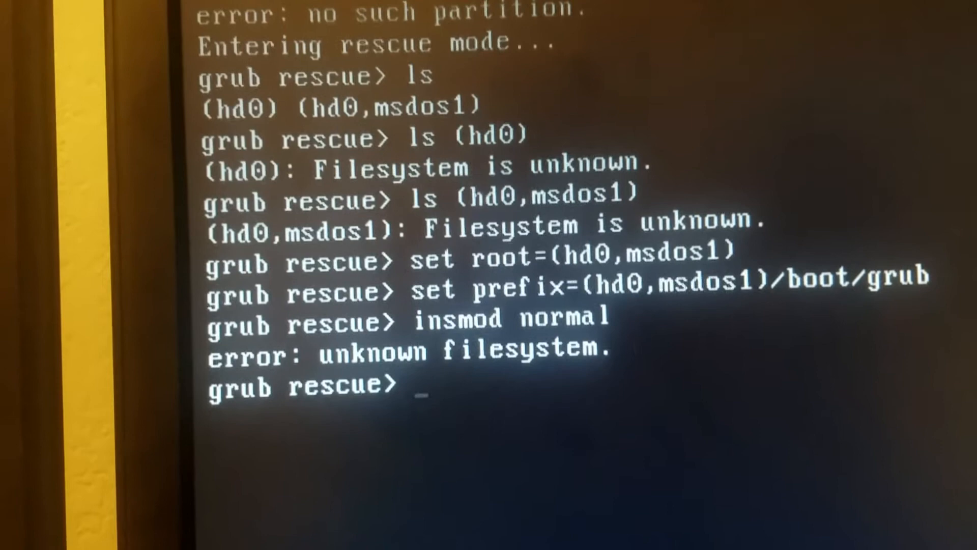
text(norma)
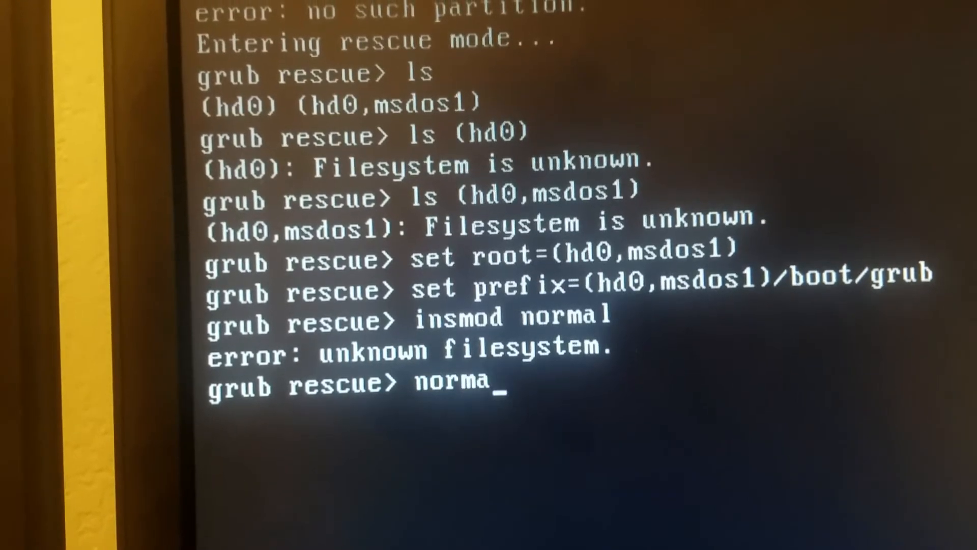
key(Return)
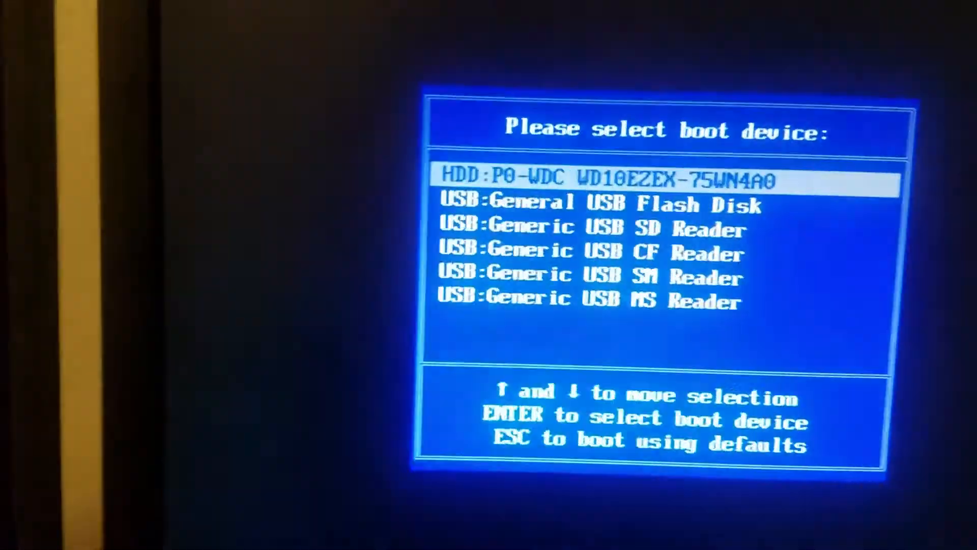
Boot from USB:General USB Flash Disk in the boot device menu
key(Down)
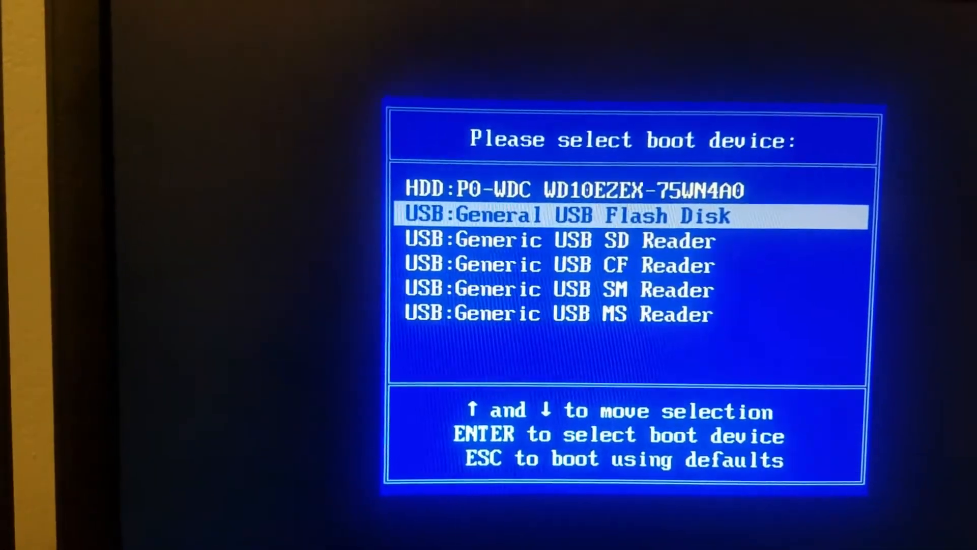
key(enter)
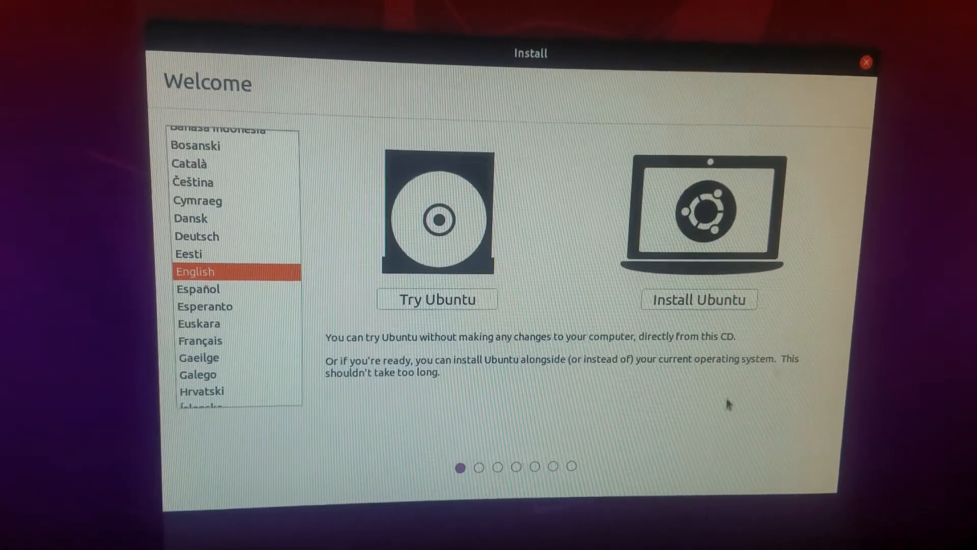
mouse_move(753, 327)
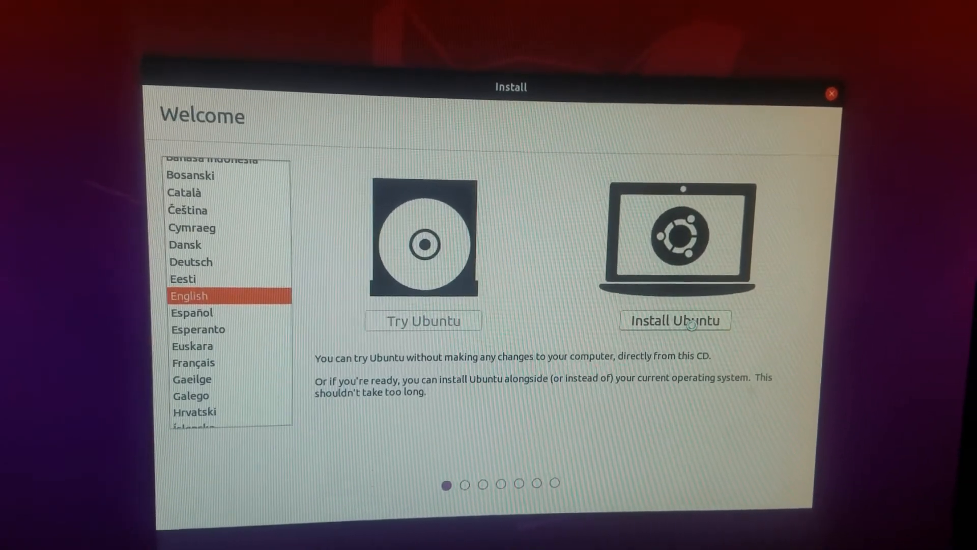
Start Install Ubuntu, keep English (US) keyboard, and skip connecting to wi-fi
click(675, 320)
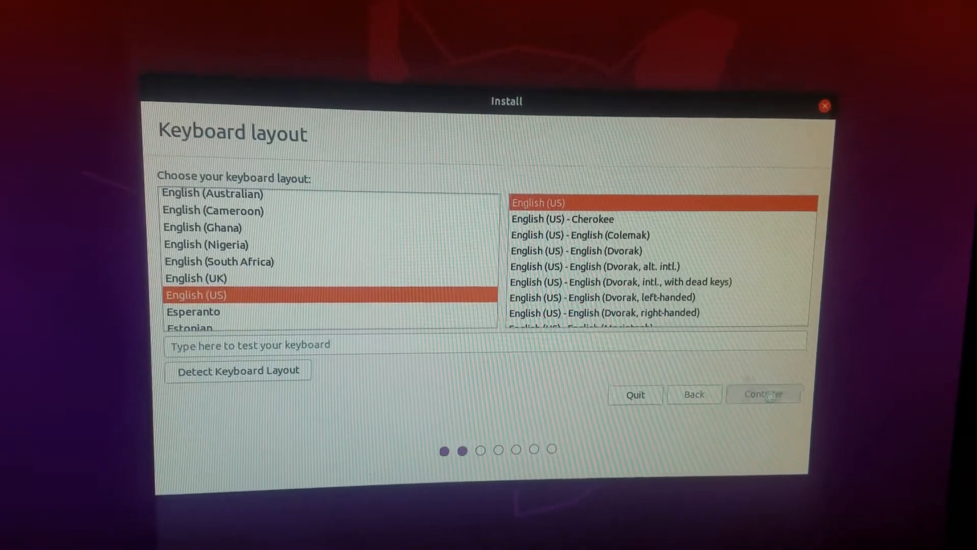
click(763, 394)
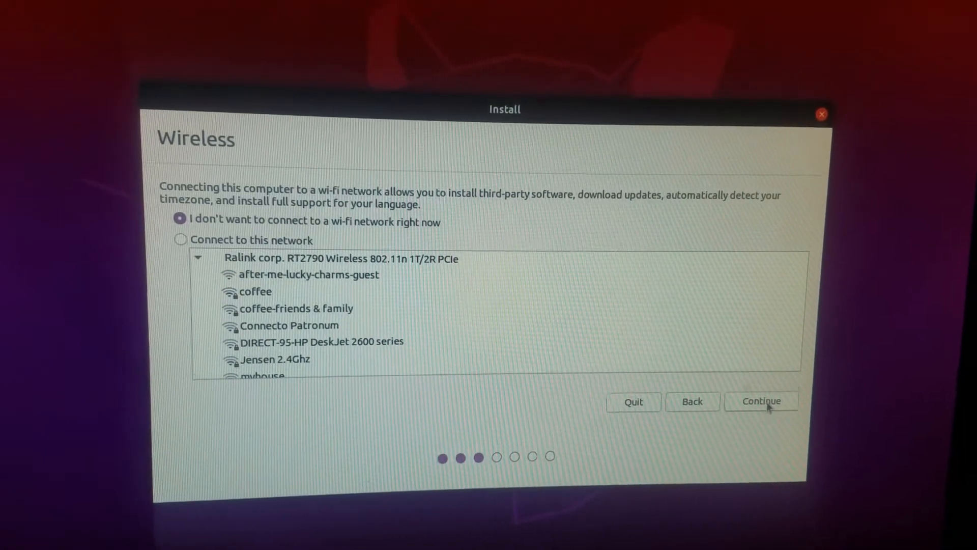
click(761, 400)
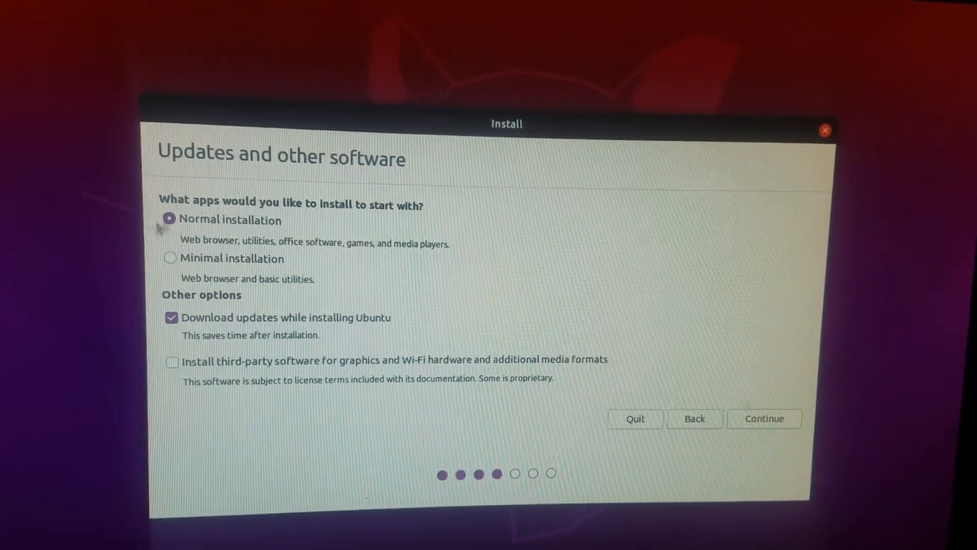
Select Minimal installation, keeping Download updates checked, and continue
click(170, 259)
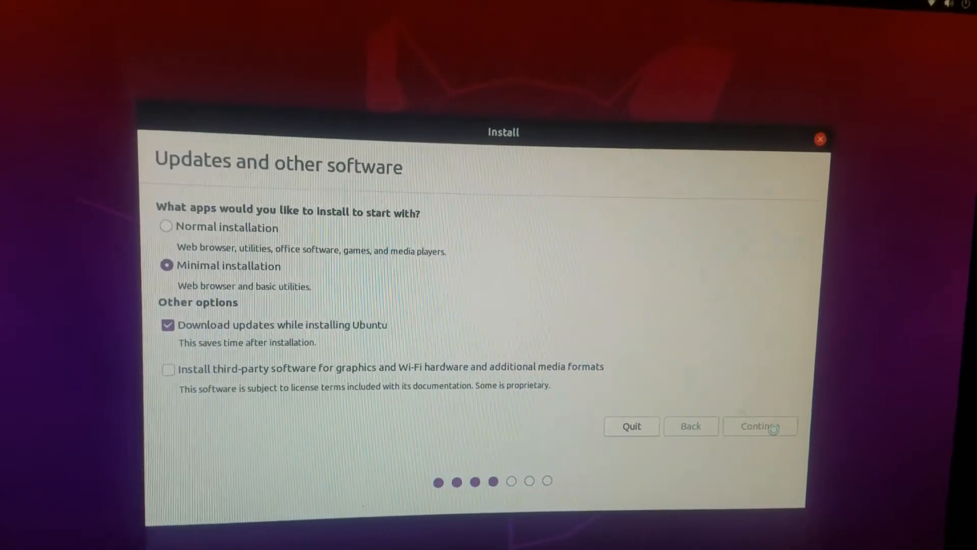
click(759, 425)
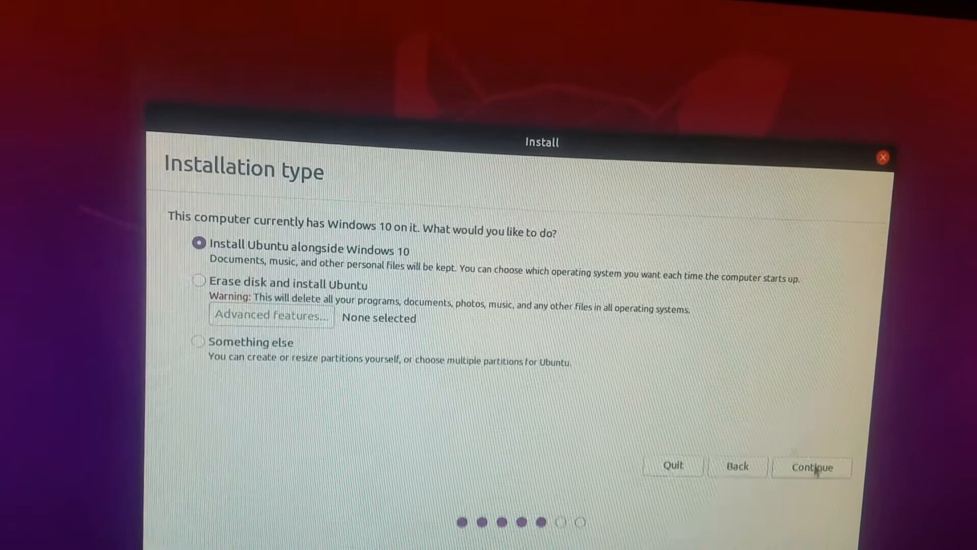
Accept Install Ubuntu alongside Windows 10 and Install Now with the 925.5 GB Windows split
click(812, 466)
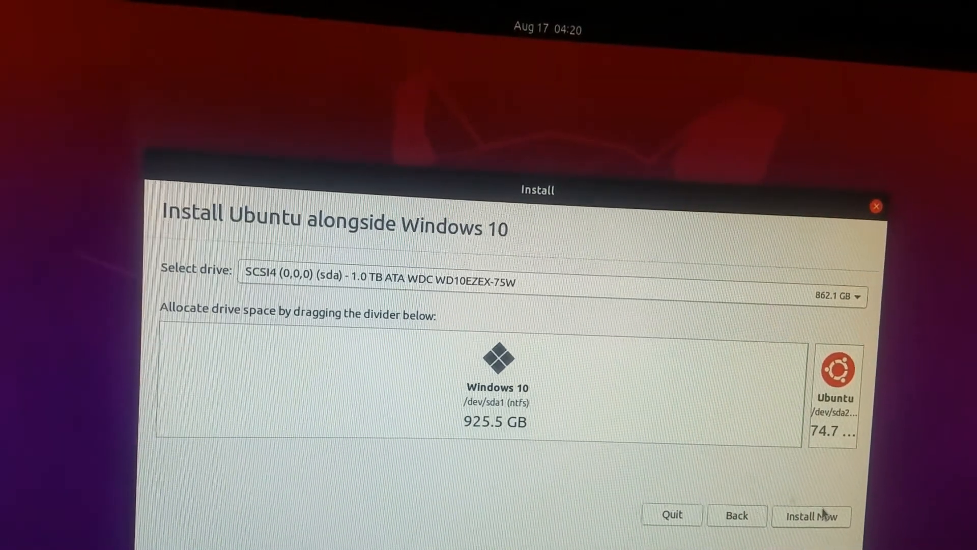
click(811, 516)
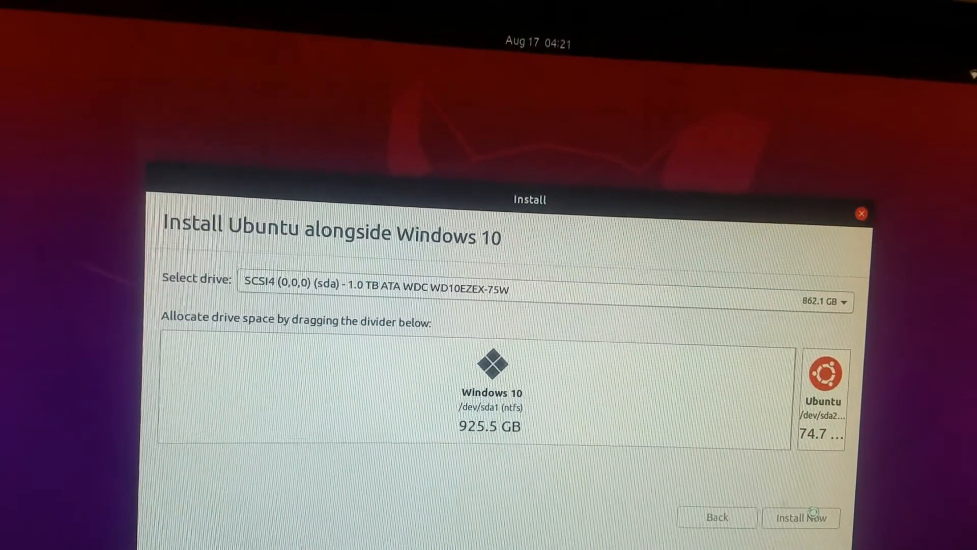